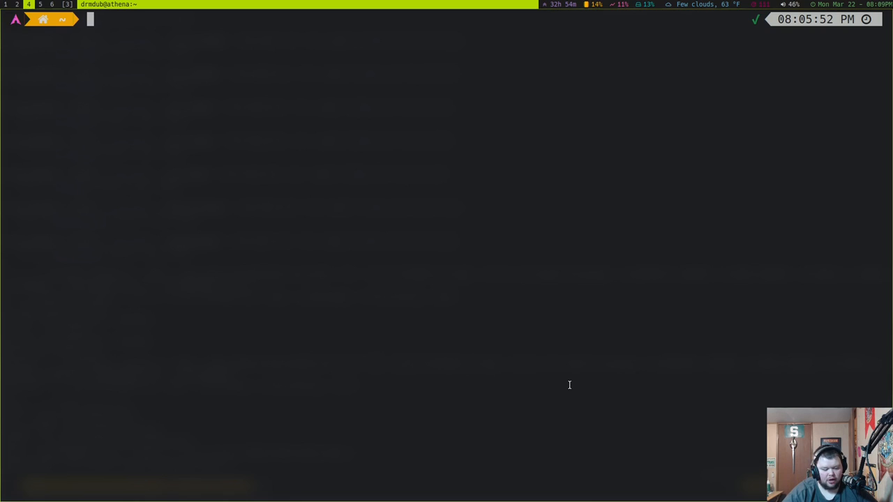
Step: Enter the partial word docum and drop to a fresh empty prompt
text(docum)
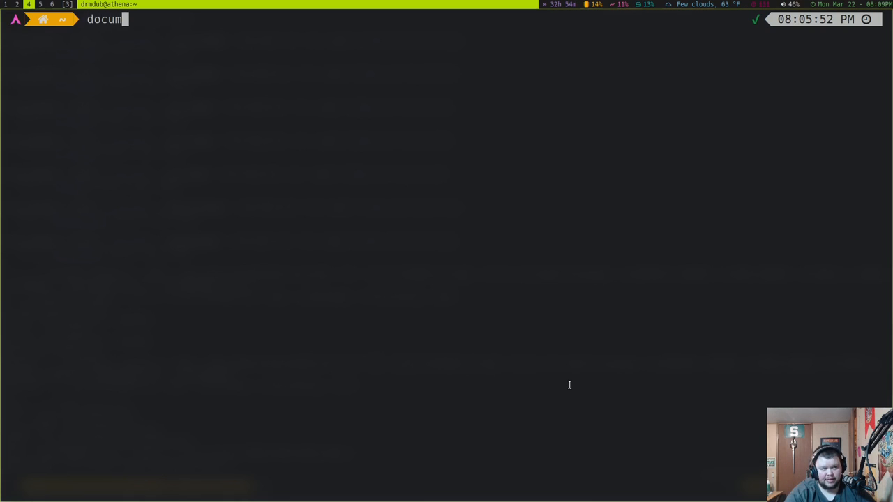
key(Tab)
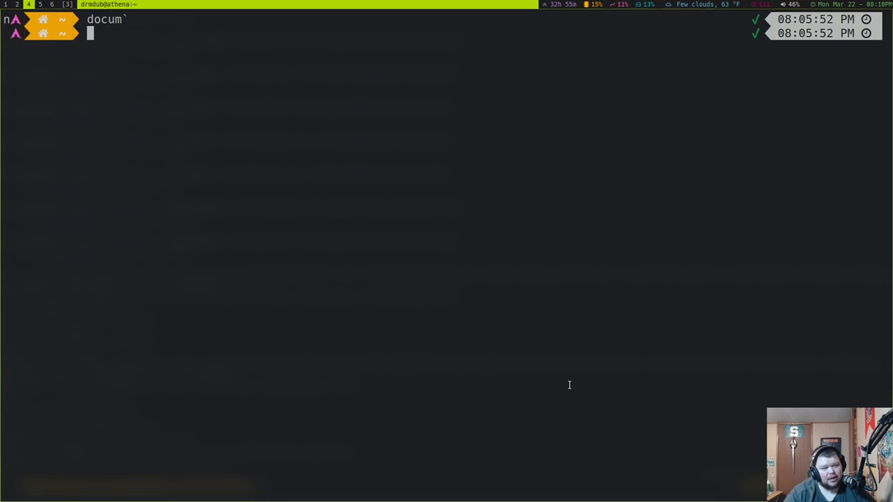
Step: Start a cd into a long escaped path under /run/media/drmdub/Artemis/Fanfiction
text(cd)
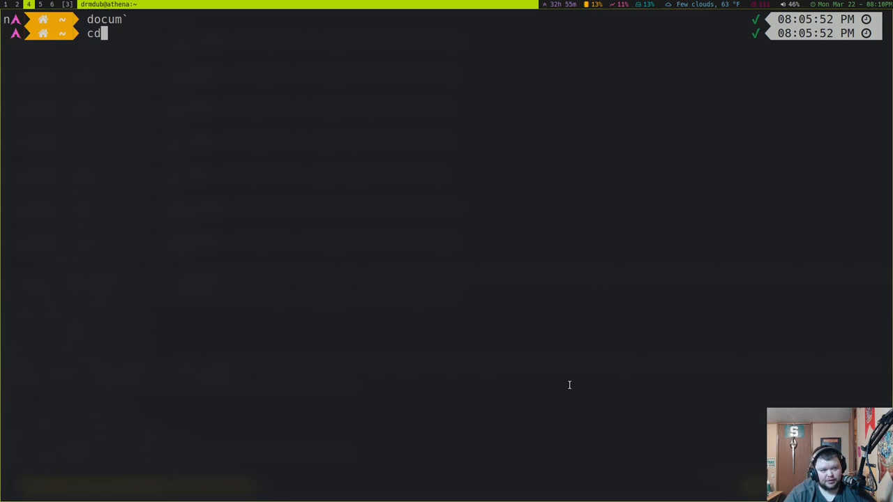
text(/run/media/drmdub/Artemis/Fanfiction/Harry\ Potter\ Fanfic/H)
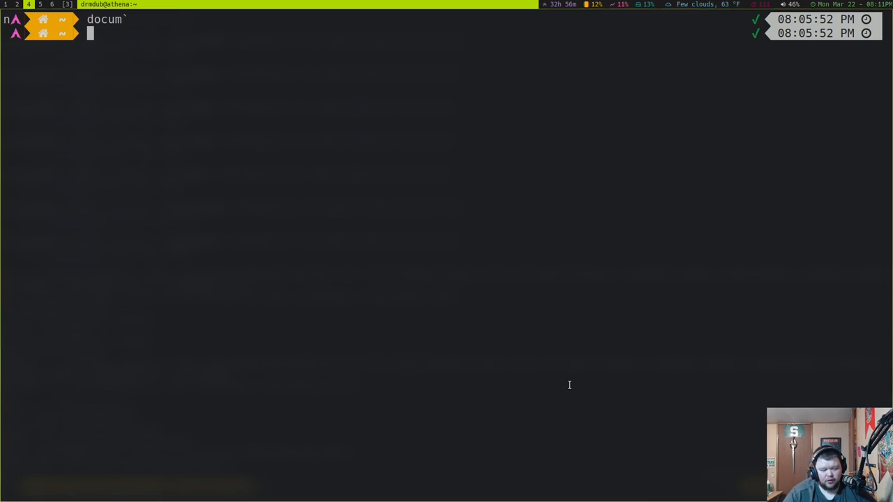
Step: Clear the line and try cd .config/suckless/dwm, leaving cd /usr/local/bin unrun
text(cd)
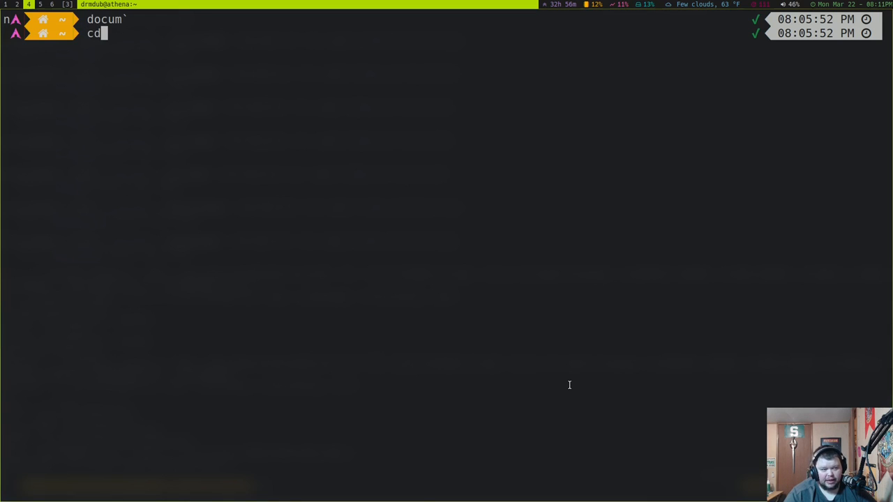
text(.config/suckless/dwm)
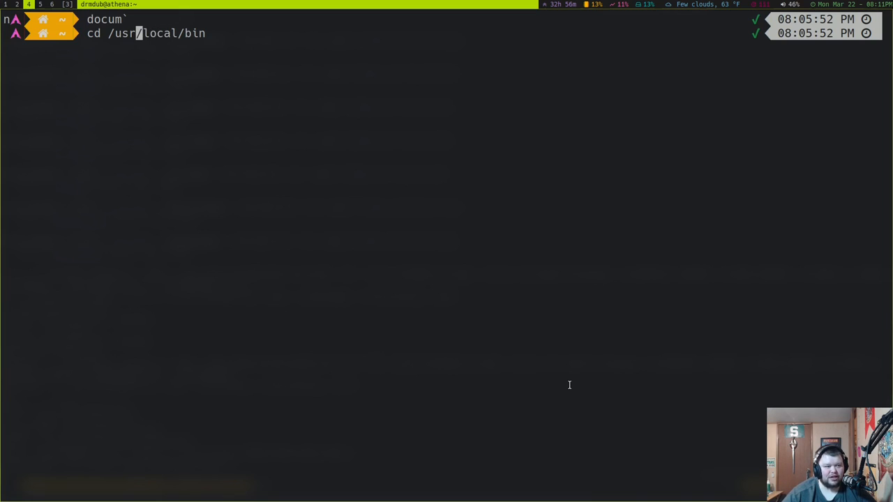
Step: Fix the misspelled path so the line reads cd /usr/local/bin/ with a trailing slash
text(d)
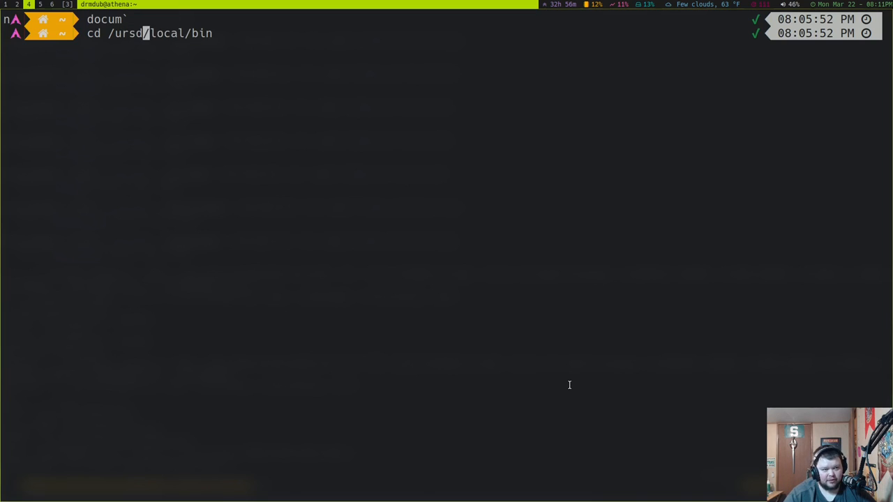
key(BackSpace)
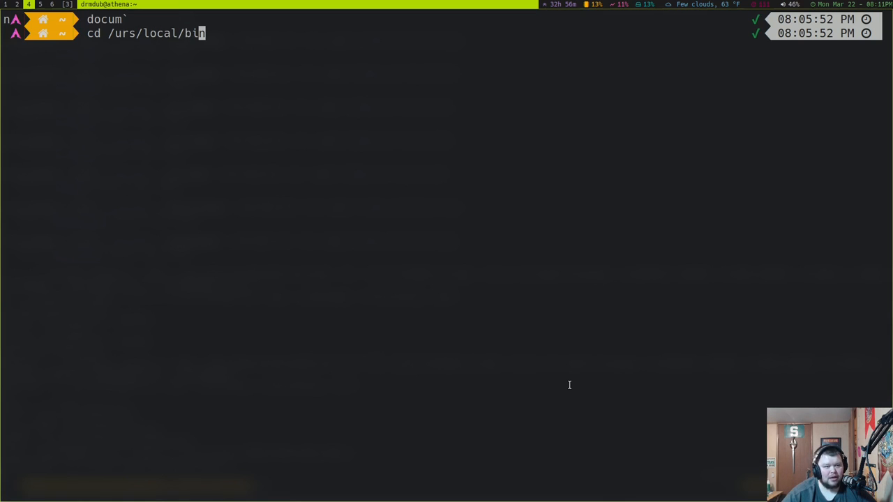
key(BackSpace)
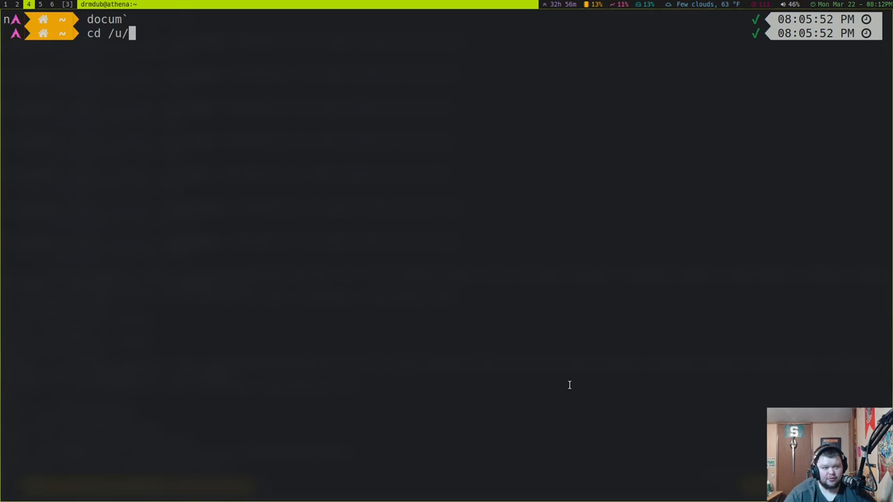
text(sr/local/bin)
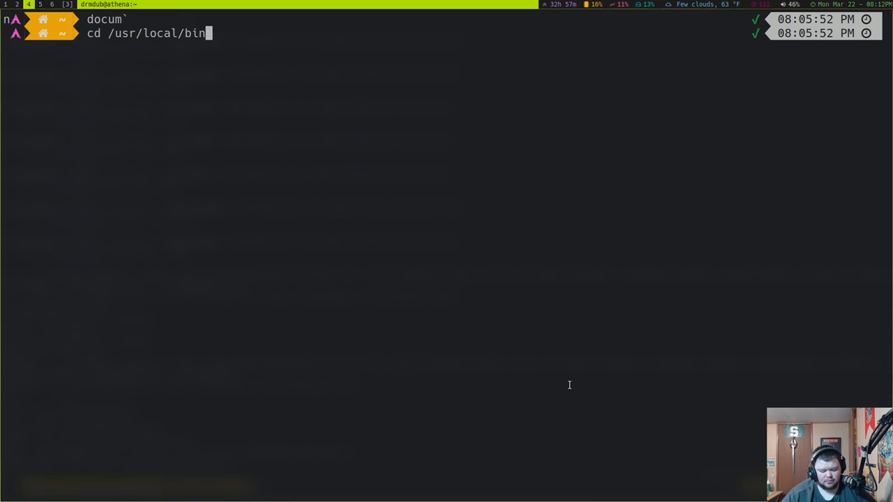
text(/)
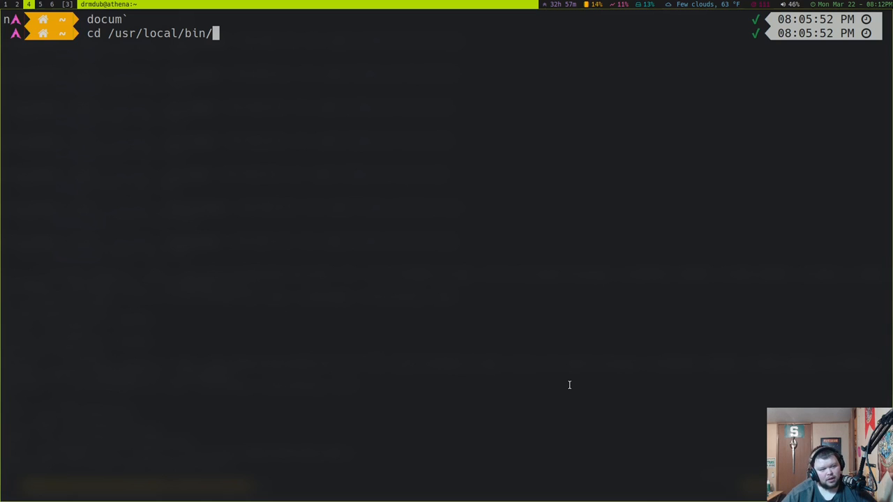
Step: Show the directory completions, change into /usr/local/bin and list its contents
key(Tab)
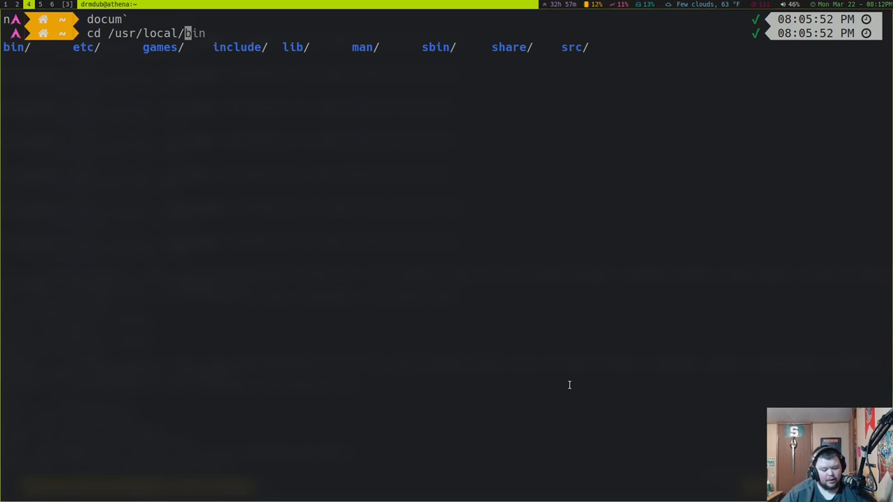
key(Tab)
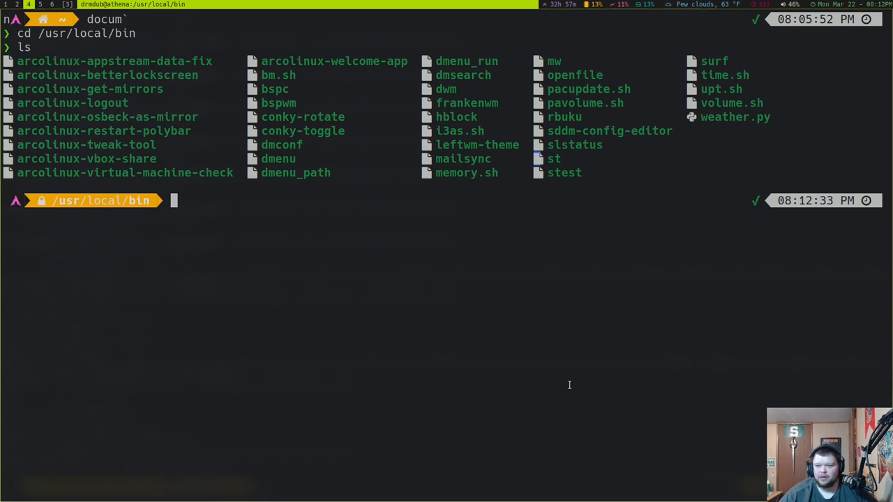
mouse_move(667, 273)
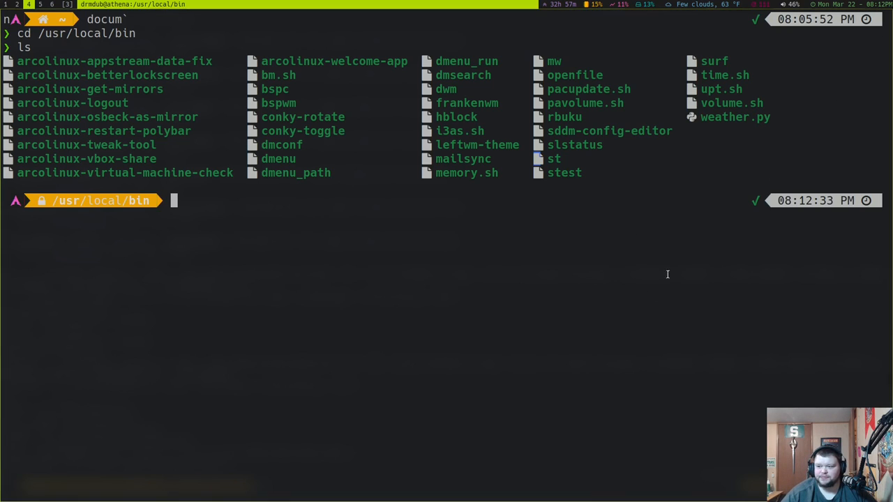
mouse_move(615, 300)
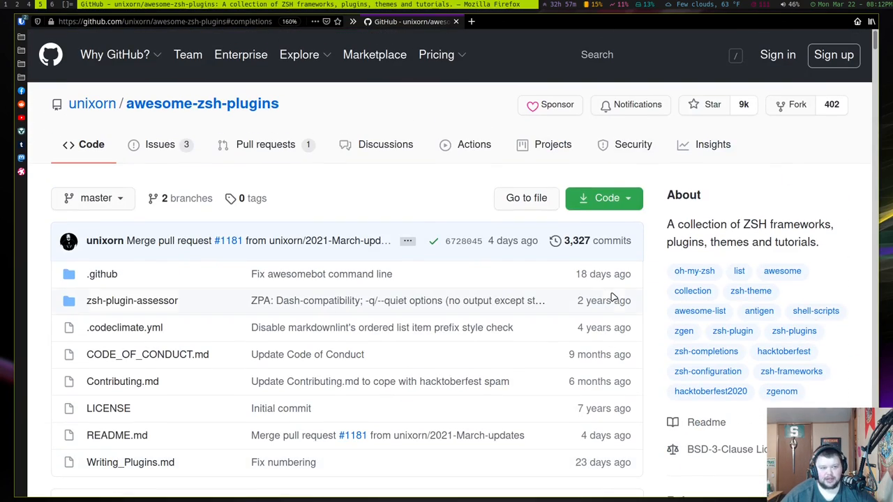
Step: Scroll the awesome-zsh-plugins README table of contents down to the Frameworks section
scroll(down, 3)
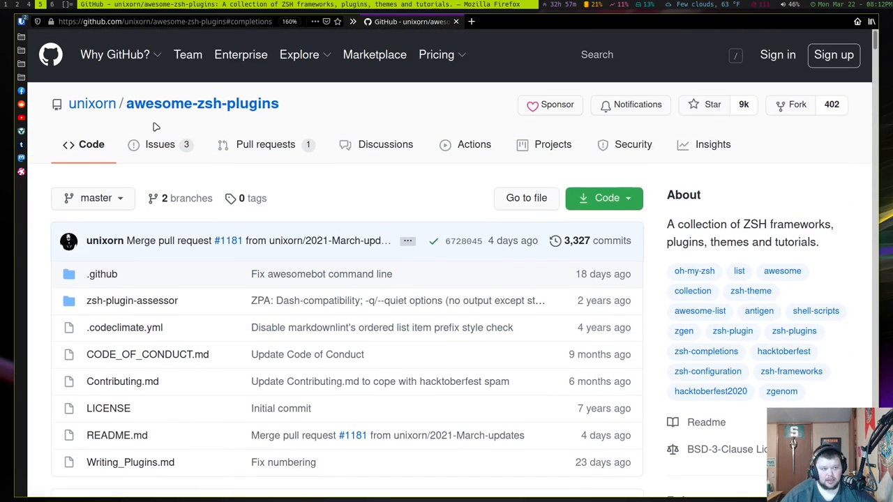
mouse_move(322, 126)
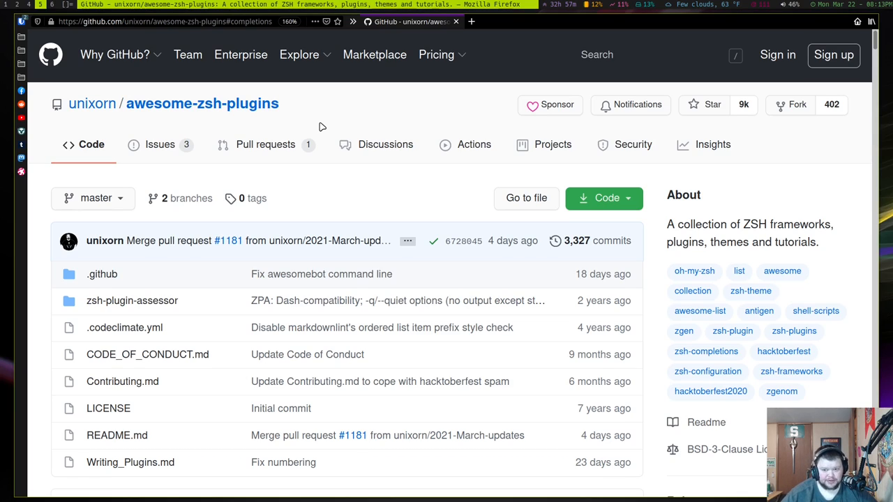
scroll(down, 3)
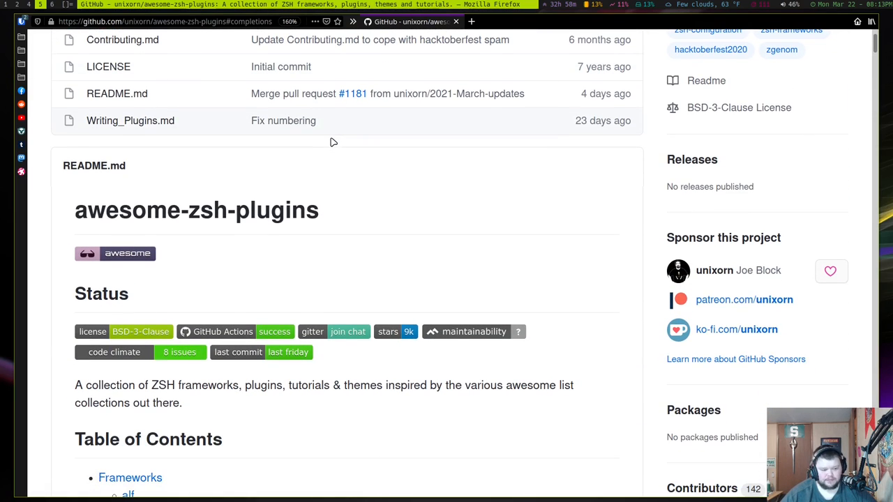
scroll(down, 3)
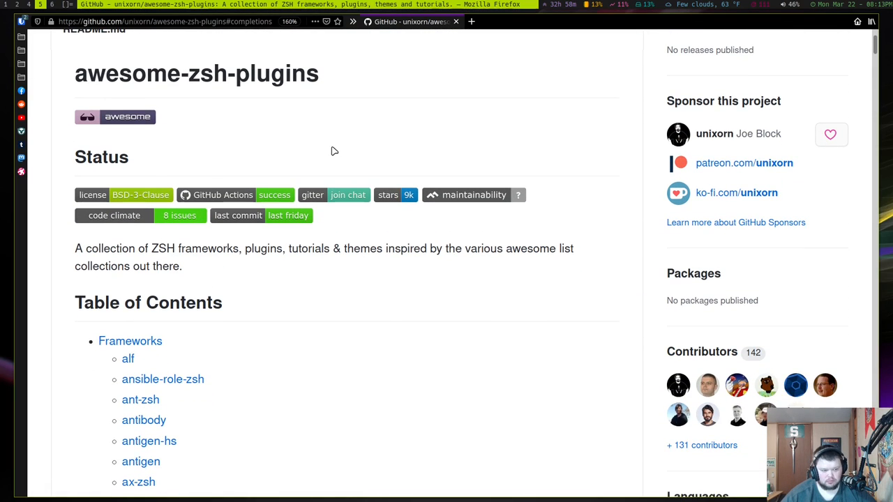
scroll(down, 3)
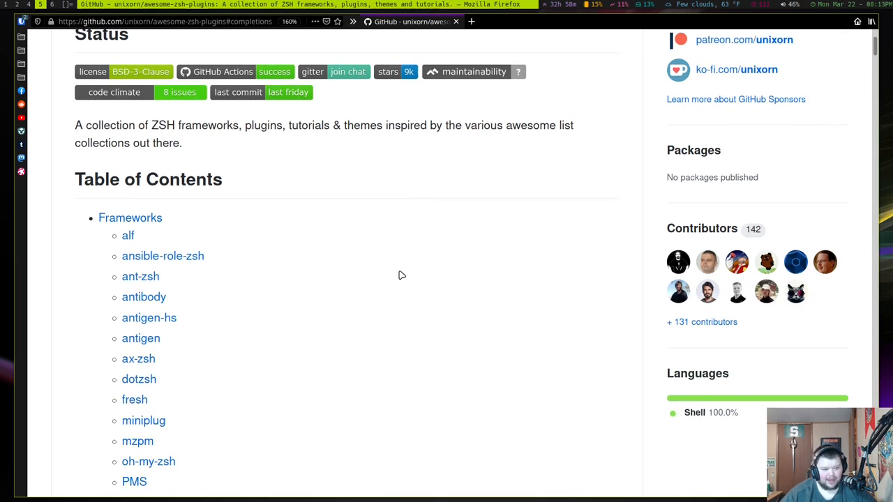
scroll(down, 3)
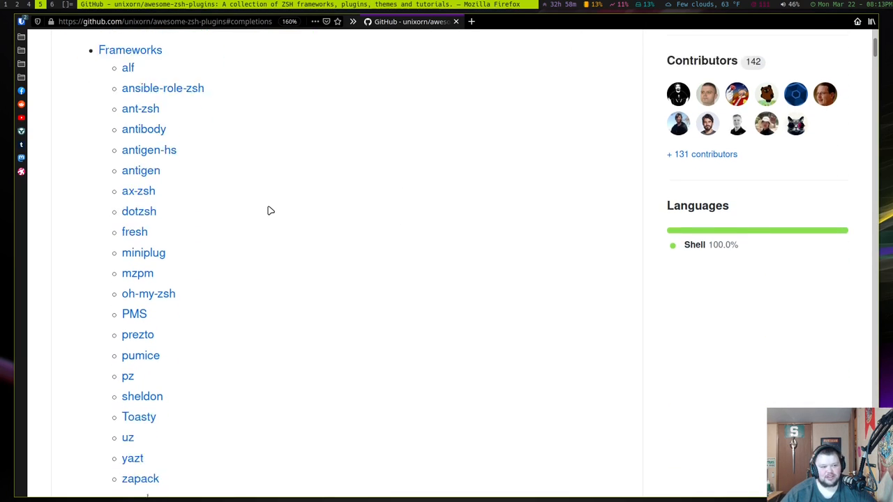
scroll(down, 3)
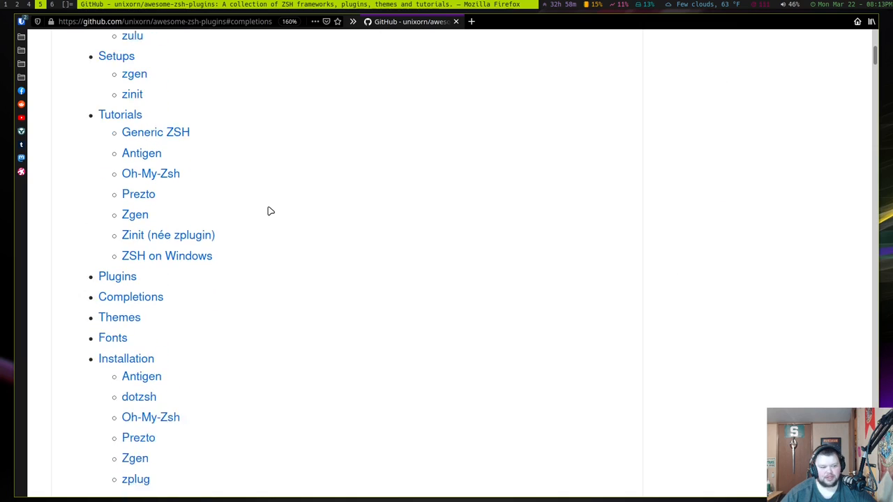
scroll(down, 3)
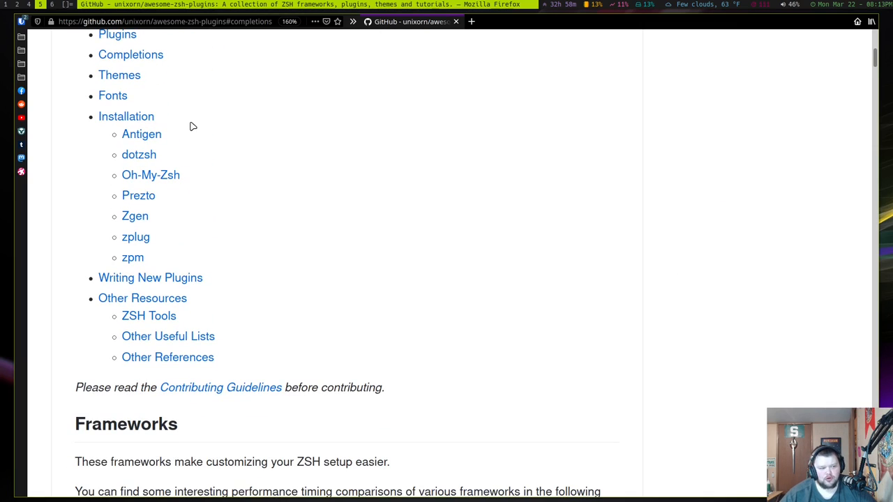
click(112, 95)
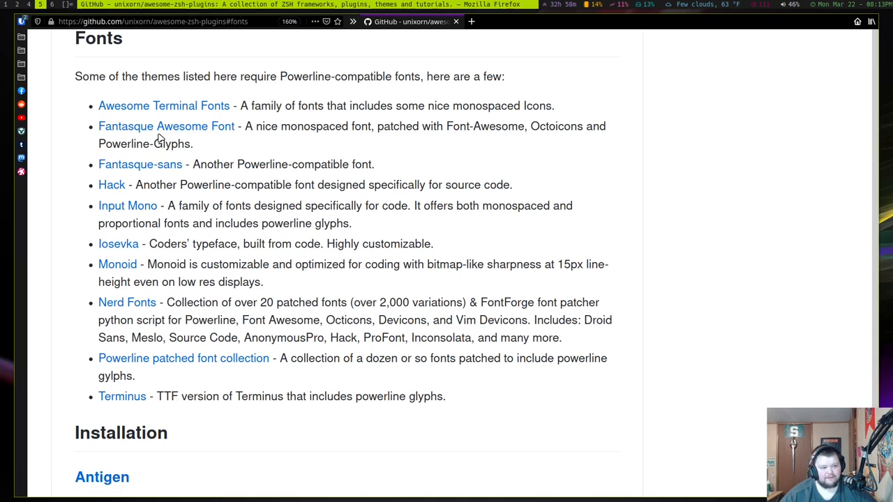
mouse_move(202, 181)
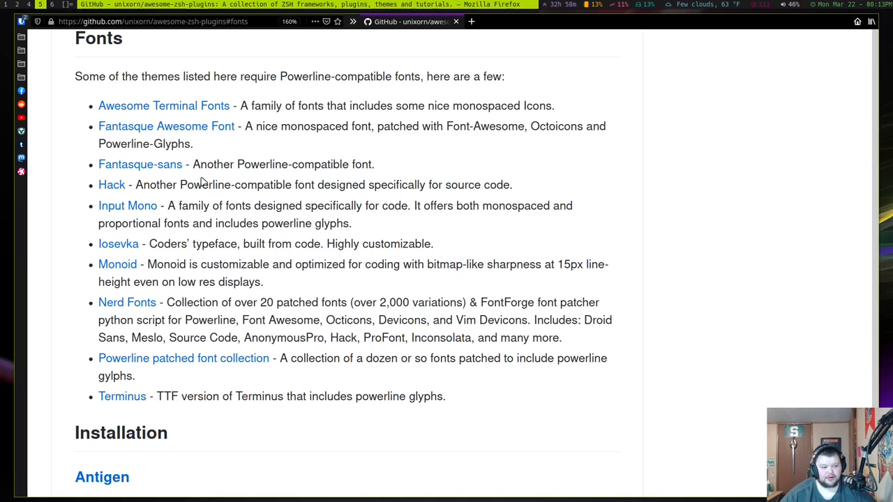
mouse_move(204, 181)
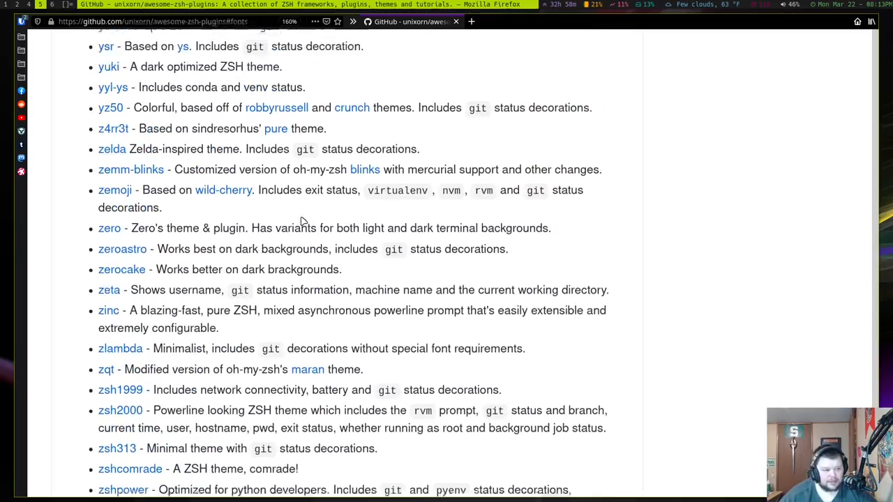
scroll(up, 3)
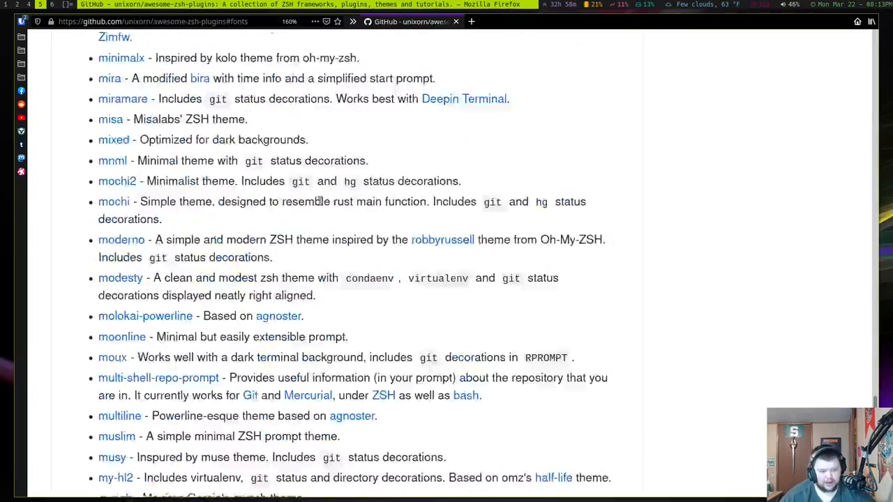
scroll(down, 3)
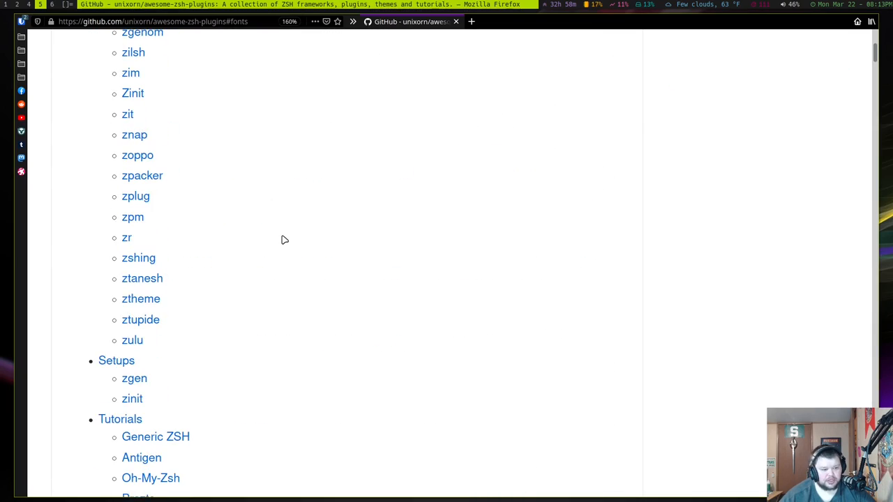
scroll(down, 3)
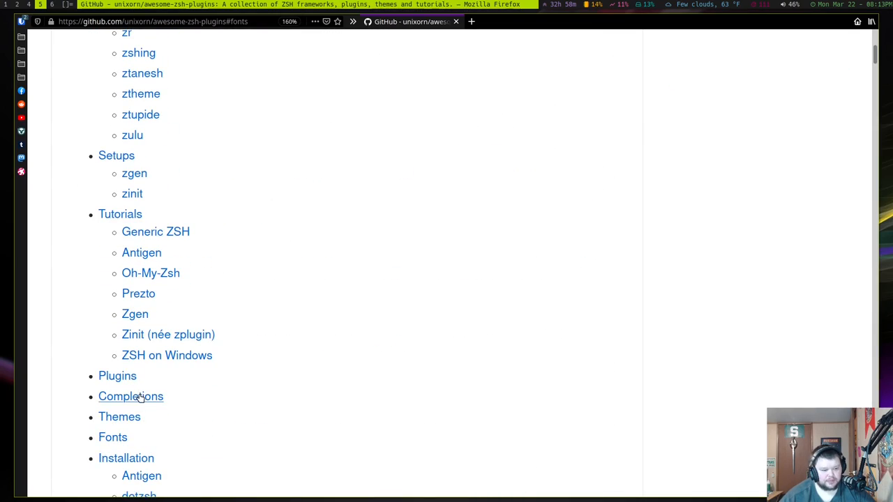
Step: Jump to the Completions section and browse entries like docker-completion through gradle
click(132, 396)
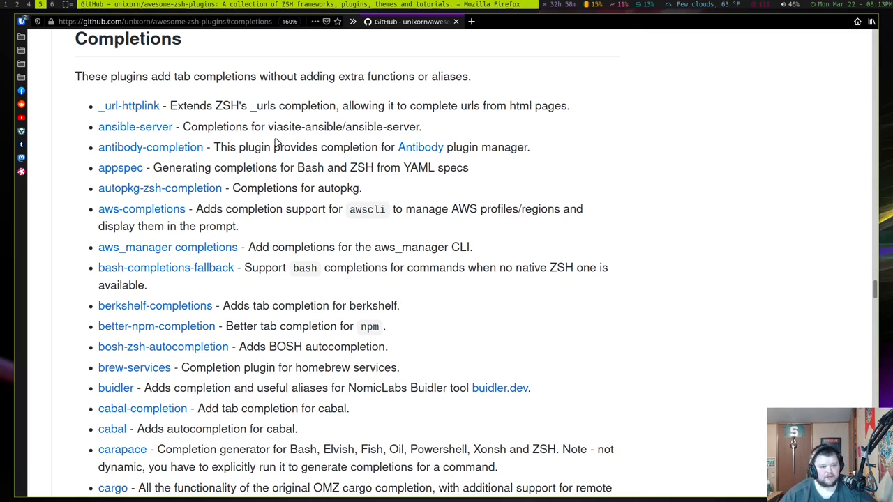
mouse_move(254, 160)
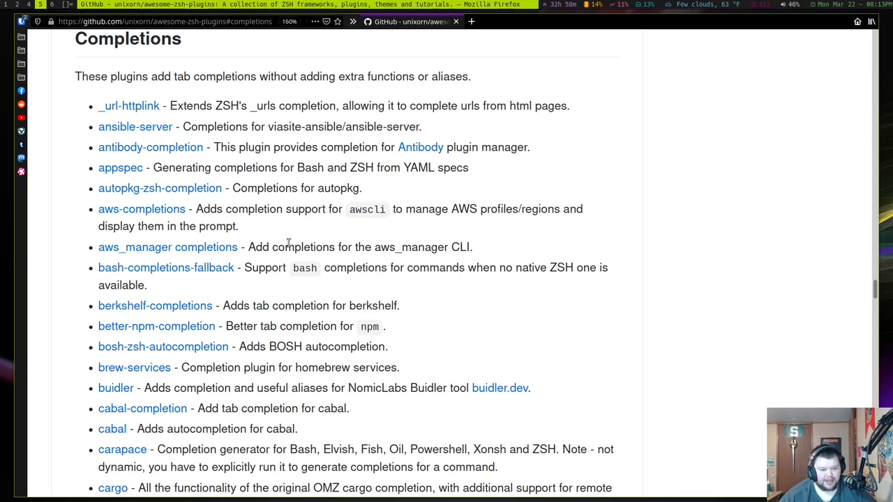
mouse_move(352, 253)
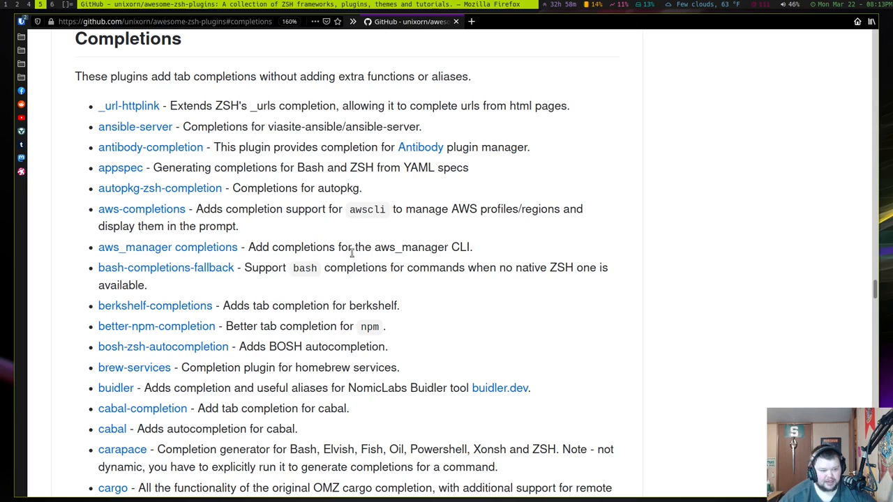
mouse_move(405, 268)
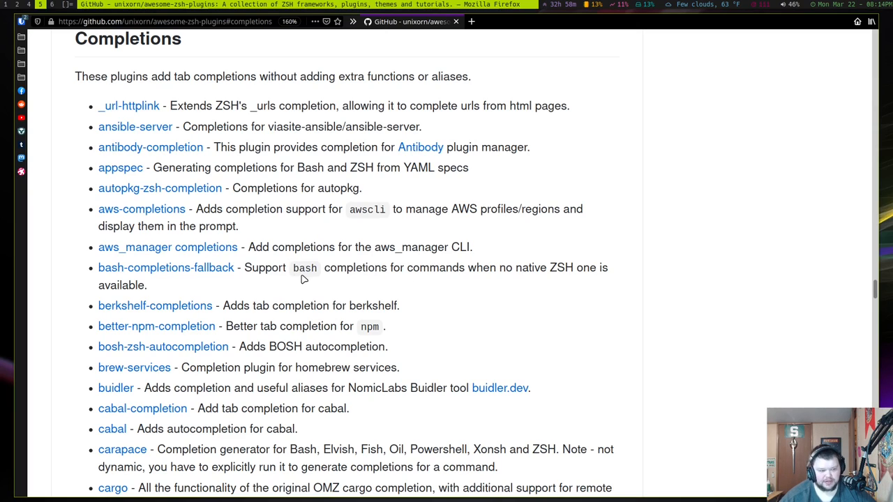
mouse_move(164, 268)
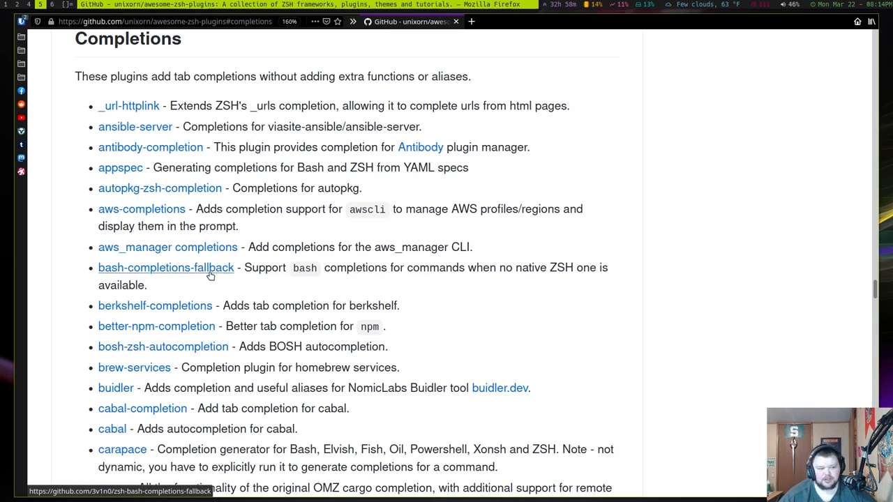
mouse_move(264, 307)
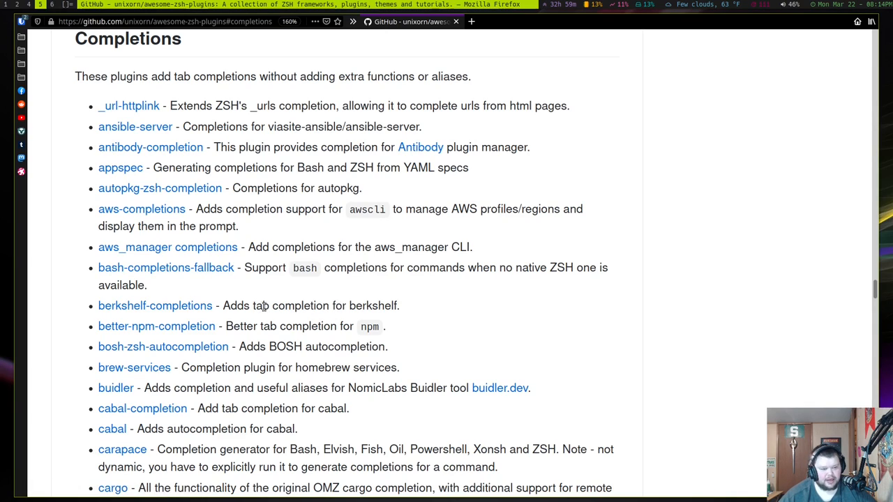
mouse_move(359, 308)
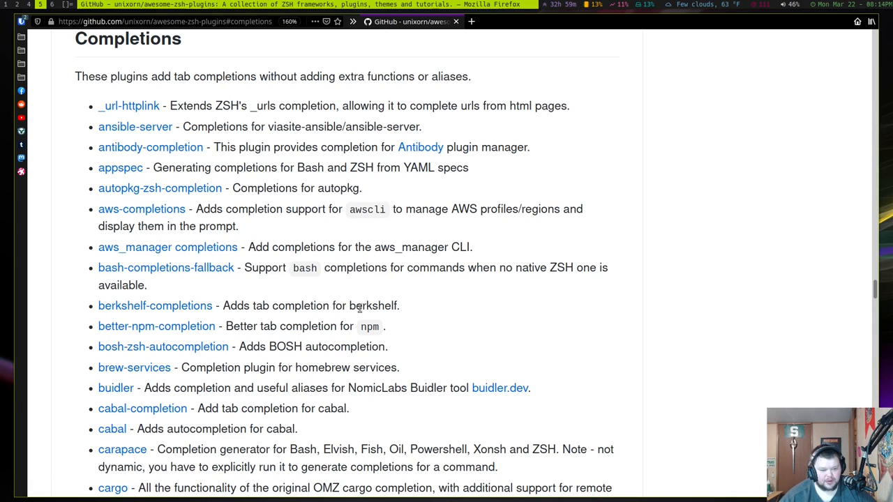
scroll(down, 3)
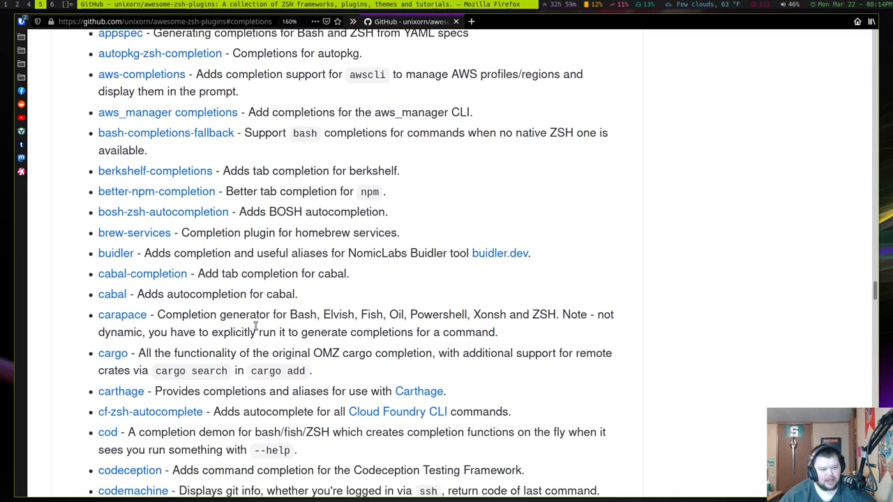
scroll(down, 3)
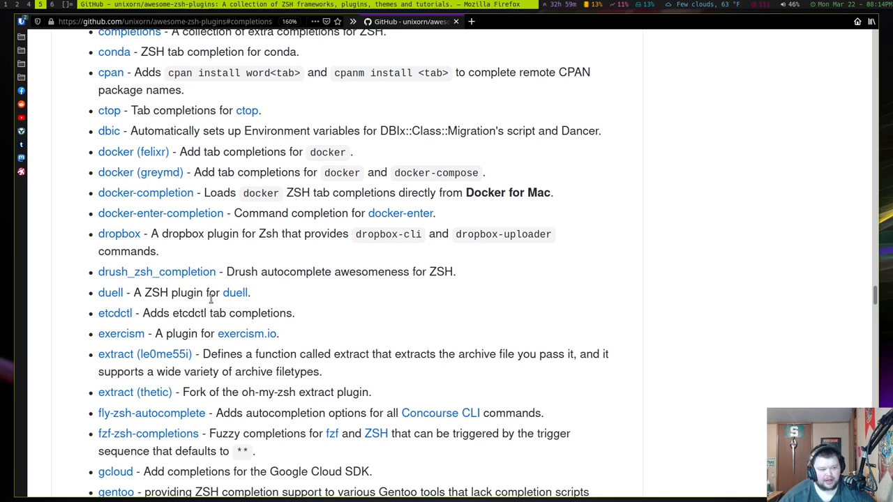
scroll(down, 3)
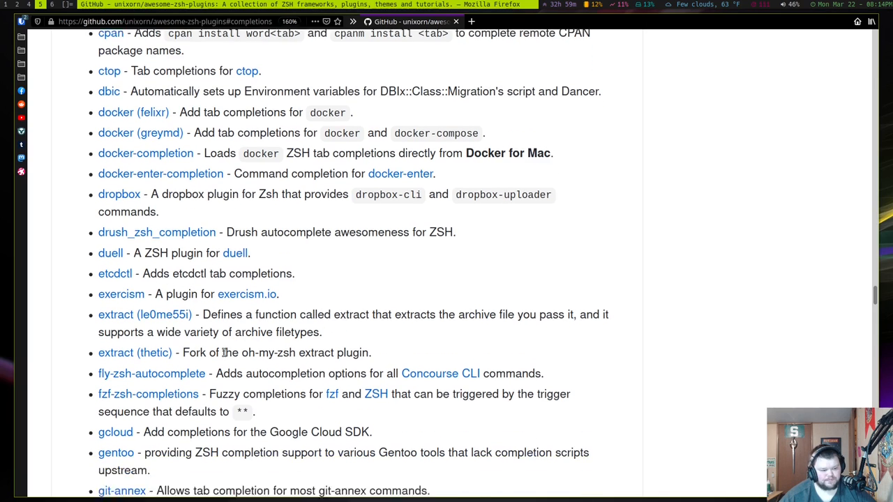
scroll(down, 3)
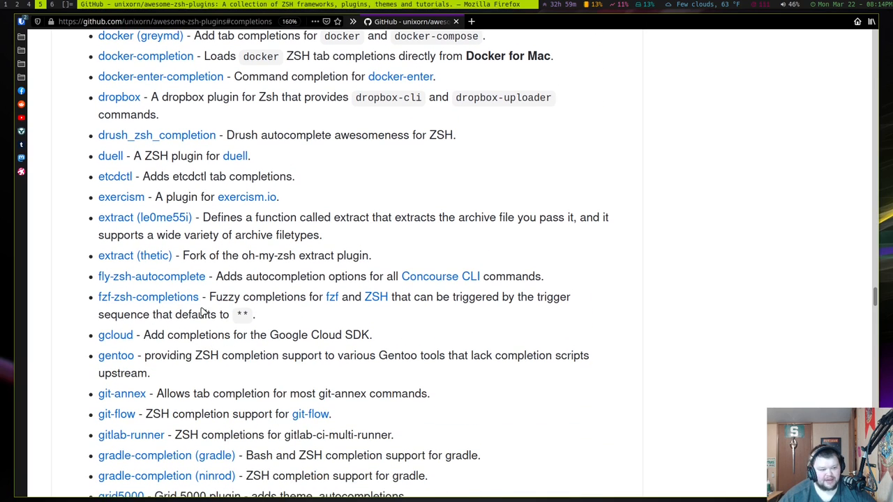
mouse_move(272, 320)
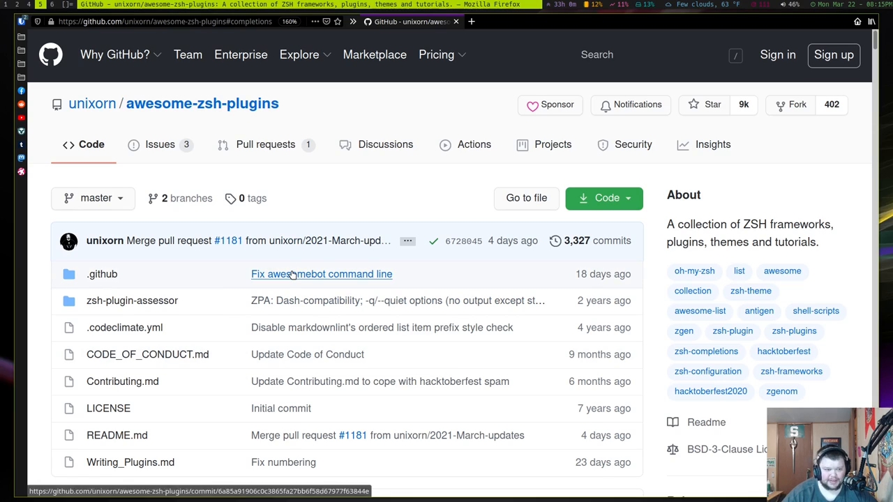
Step: Scroll down past the repository file list to the README's Status heading
scroll(down, 3)
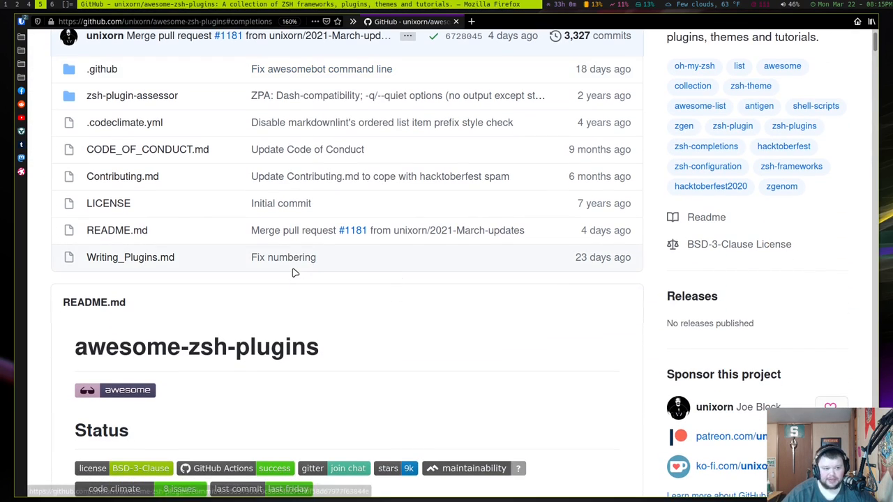